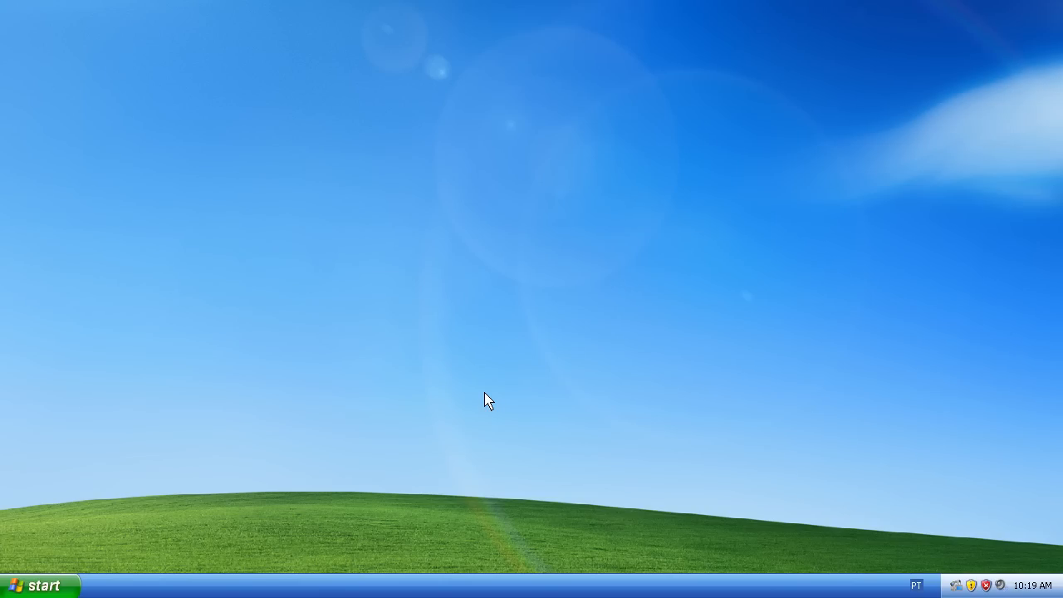
{"action": "mouse_move", "coordinate": [372, 382]}
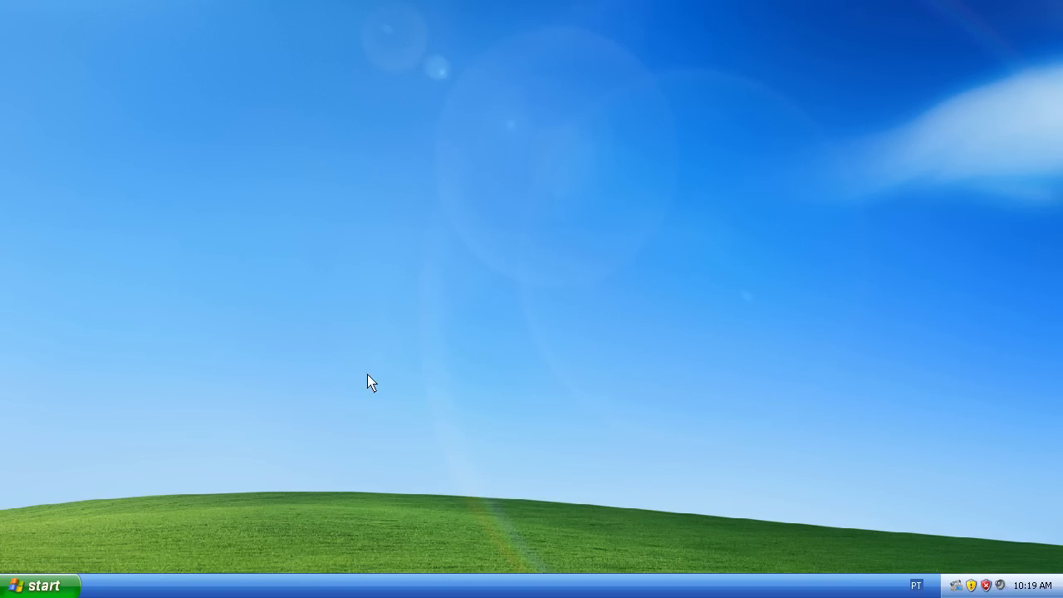
Step: Open Control Panel from the Start menu and bring up the Display item's context menu
{"action": "left_click", "coordinate": [37, 585]}
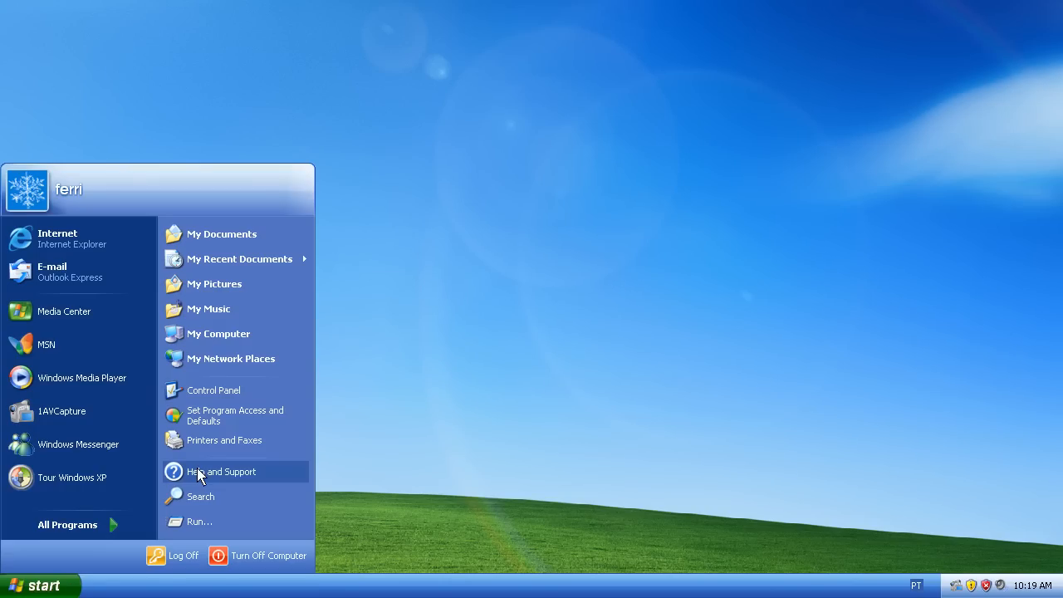
{"action": "left_click", "coordinate": [212, 389]}
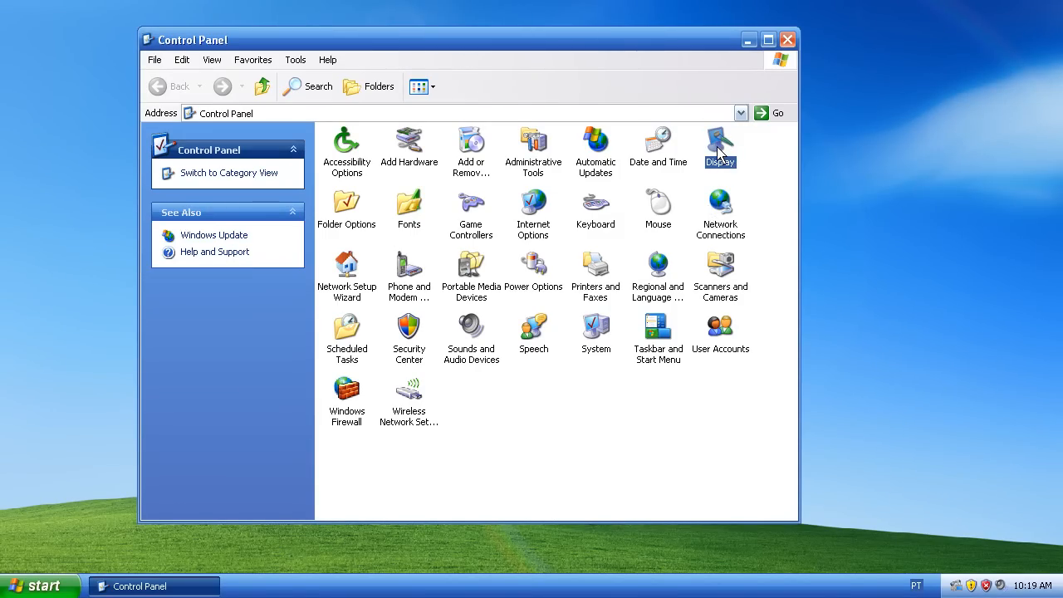
{"action": "right_click", "coordinate": [720, 146]}
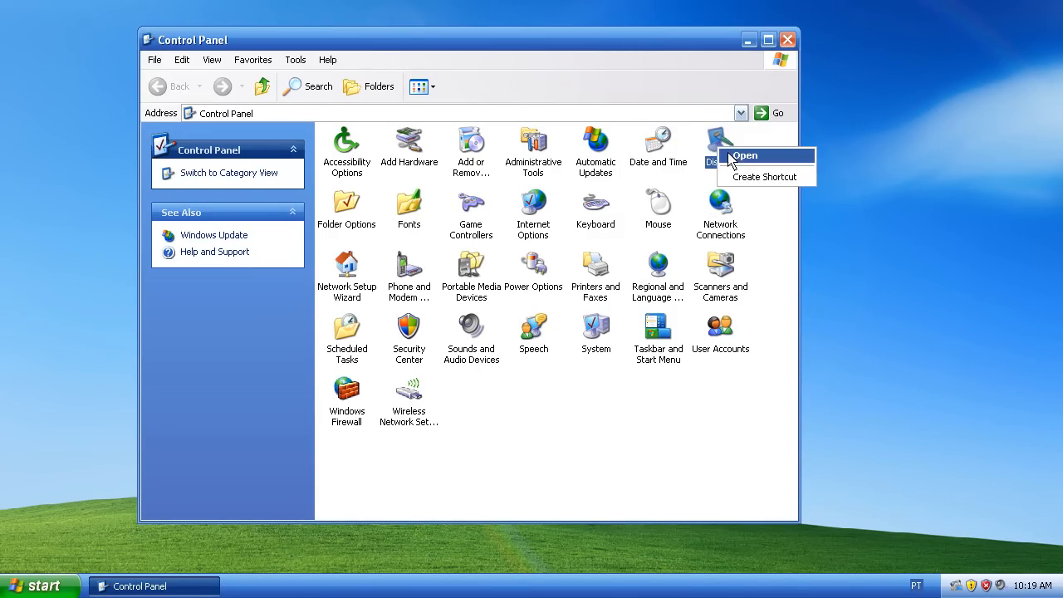
Step: Open Display Properties on the Settings page showing 1280 by 1024 resolution, Highest (32 bit) colour
{"action": "left_click", "coordinate": [744, 156]}
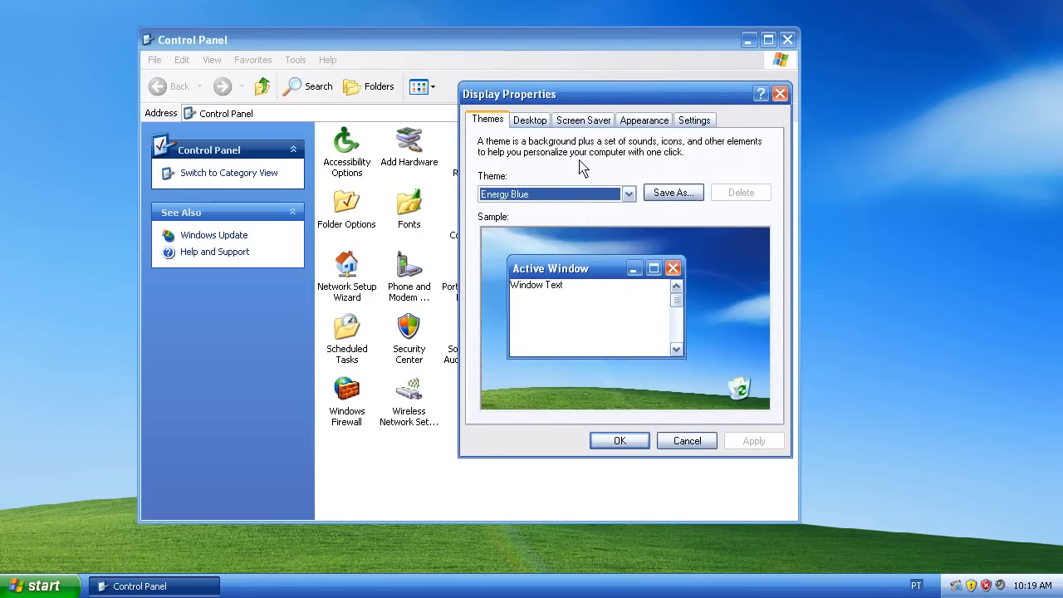
{"action": "mouse_move", "coordinate": [694, 159]}
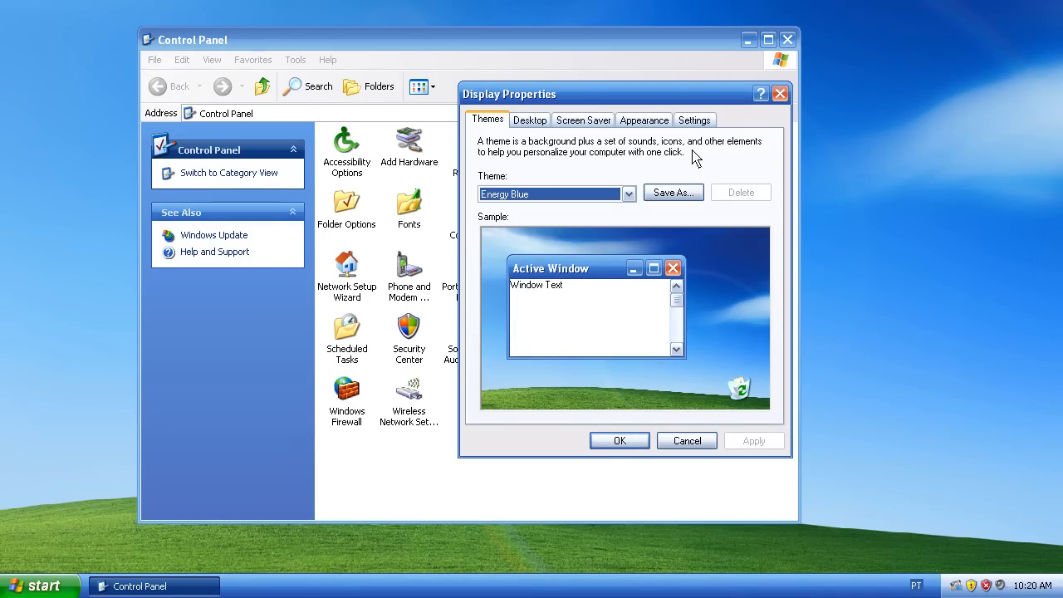
{"action": "left_click", "coordinate": [694, 119]}
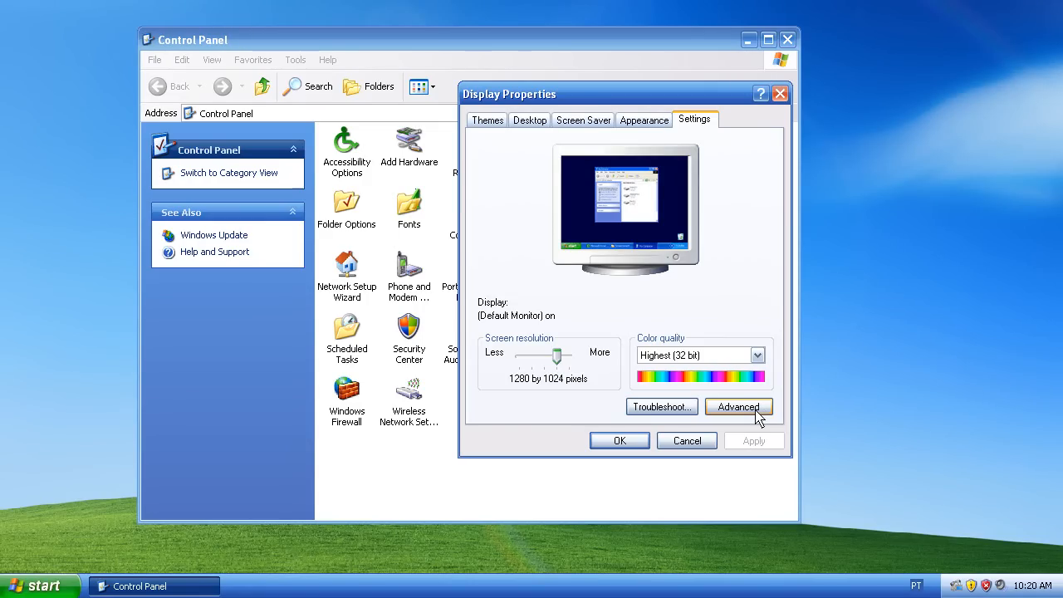
Step: Open the monitor's Advanced properties on the Troubleshoot page with the hardware acceleration slider
{"action": "left_click", "coordinate": [737, 406]}
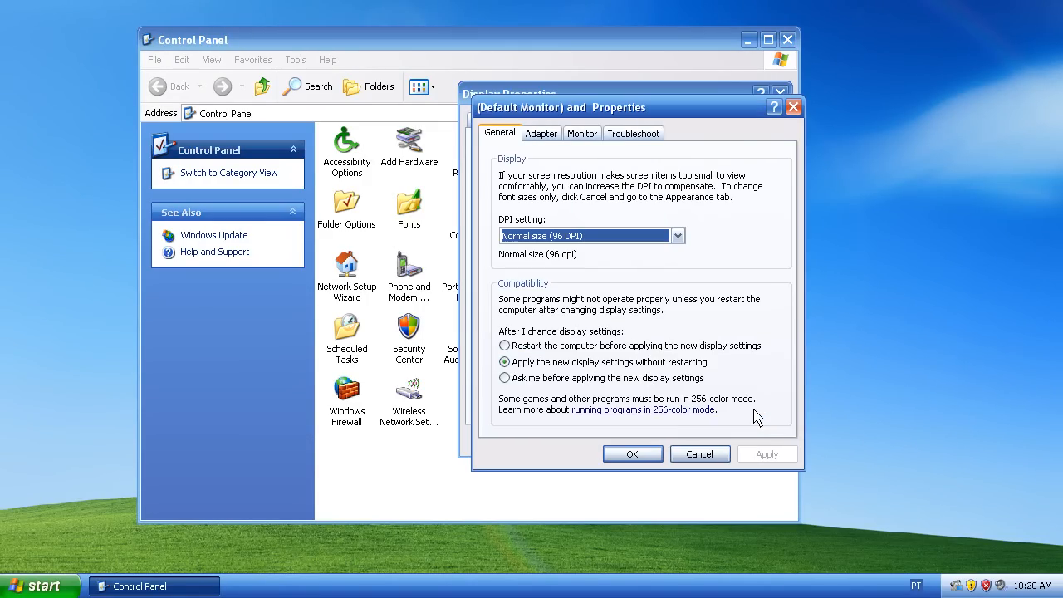
{"action": "mouse_move", "coordinate": [632, 133]}
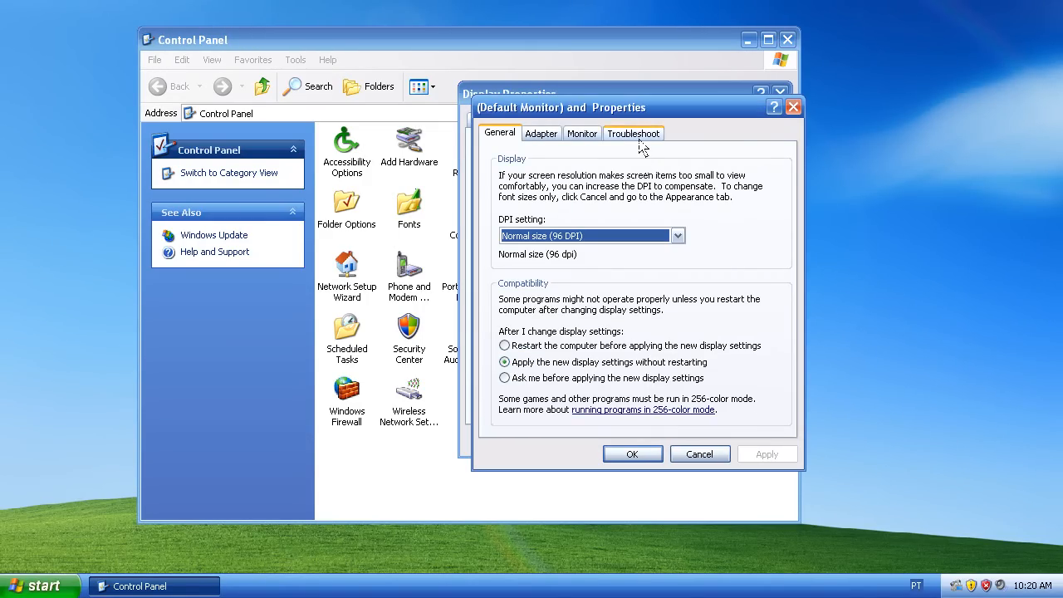
{"action": "left_click", "coordinate": [633, 132]}
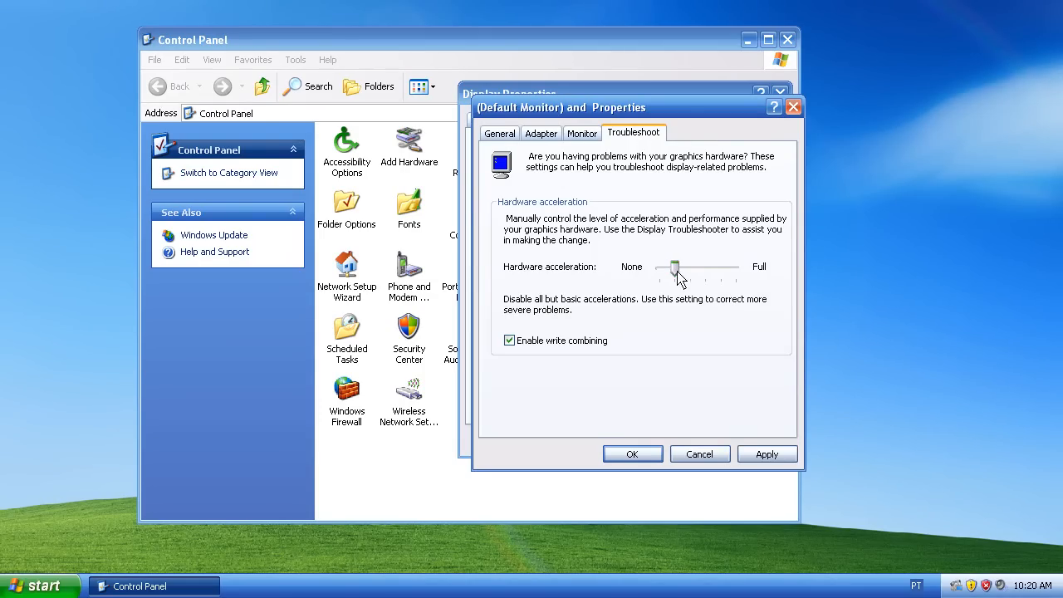
Step: Adjust the Hardware acceleration slider, ending at basic accelerations only
{"action": "left_click_drag", "start_coordinate": [672, 266], "coordinate": [720, 266]}
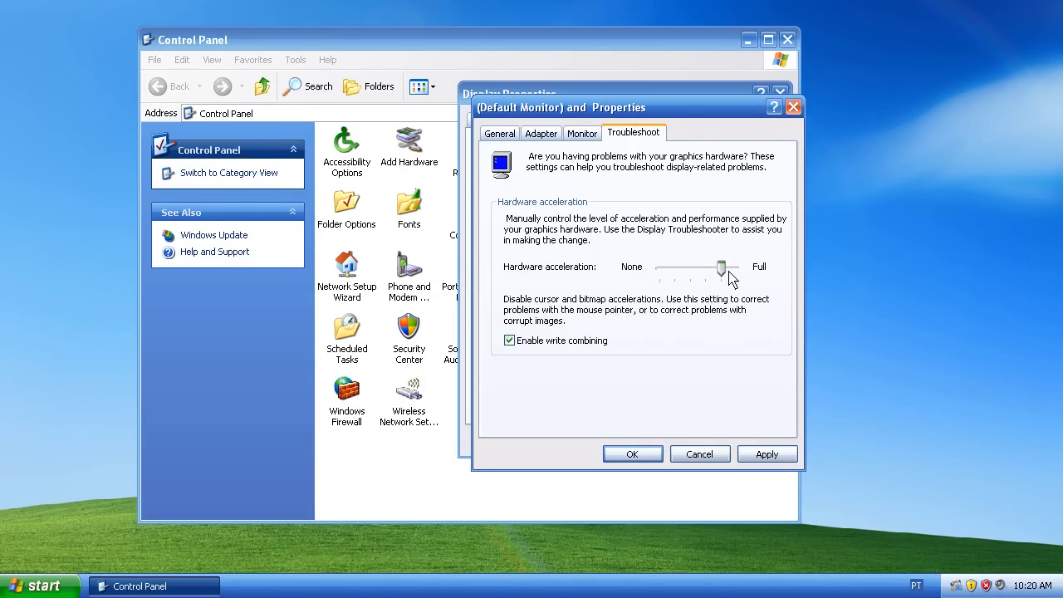
{"action": "left_click_drag", "start_coordinate": [721, 267], "coordinate": [734, 267]}
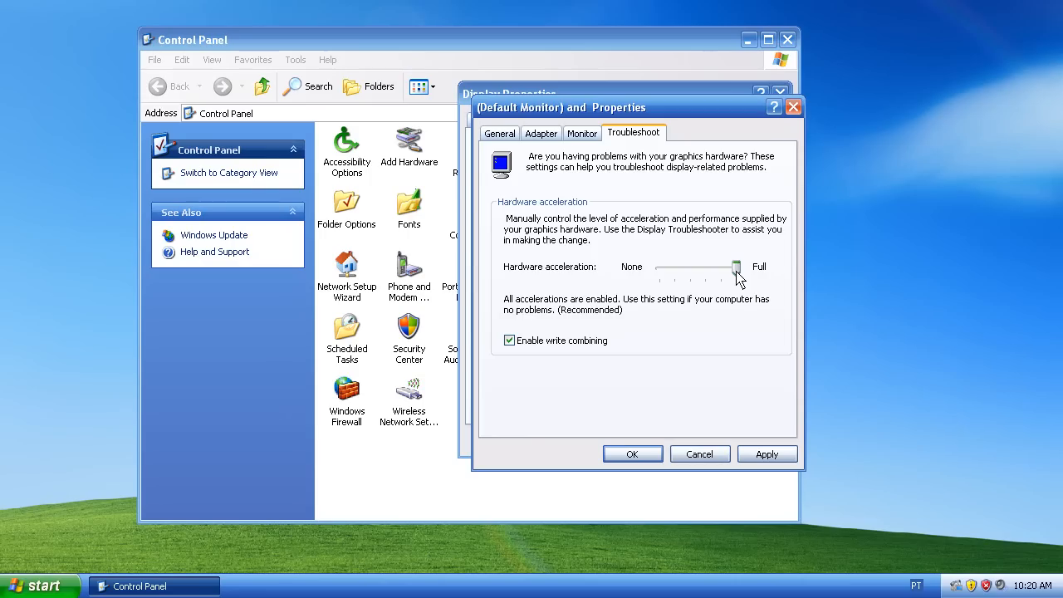
{"action": "left_click_drag", "start_coordinate": [734, 265], "coordinate": [673, 266]}
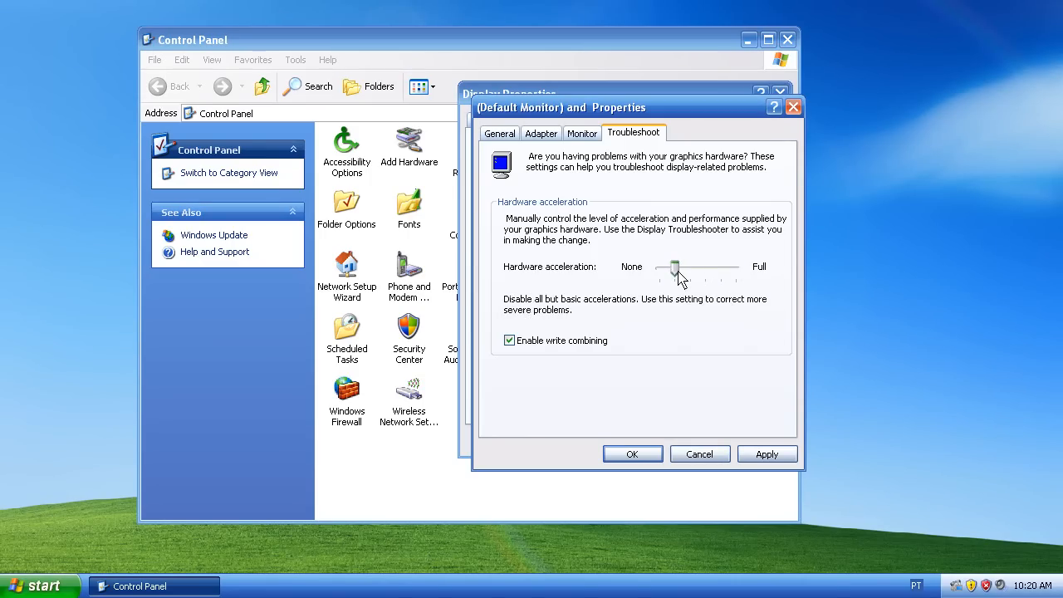
{"action": "left_click_drag", "start_coordinate": [673, 266], "coordinate": [661, 265]}
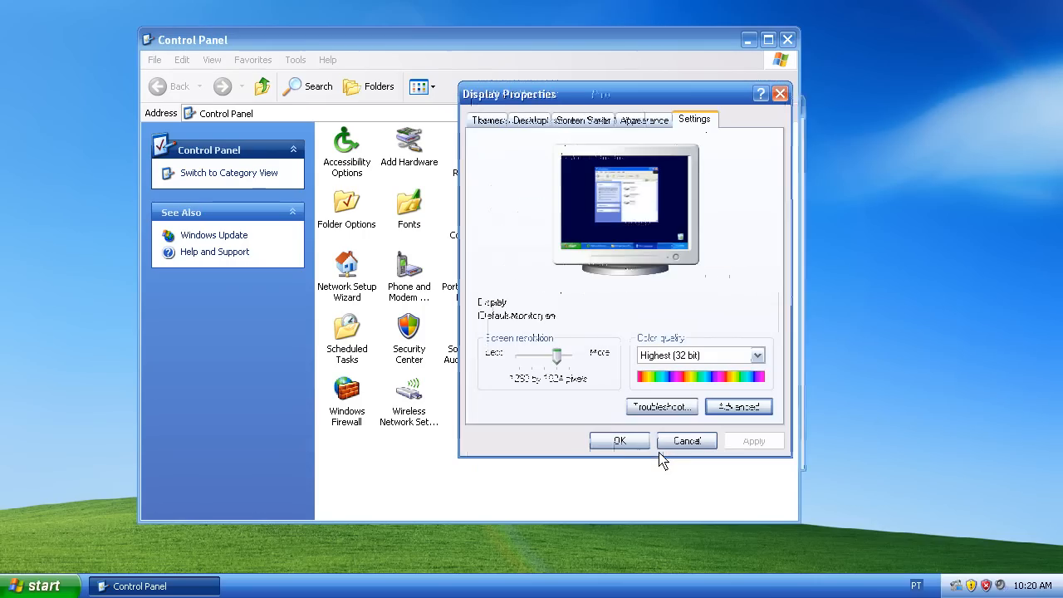
Step: Close the Display Properties dialogs and the Control Panel window, leaving the desktop
{"action": "left_click", "coordinate": [686, 440]}
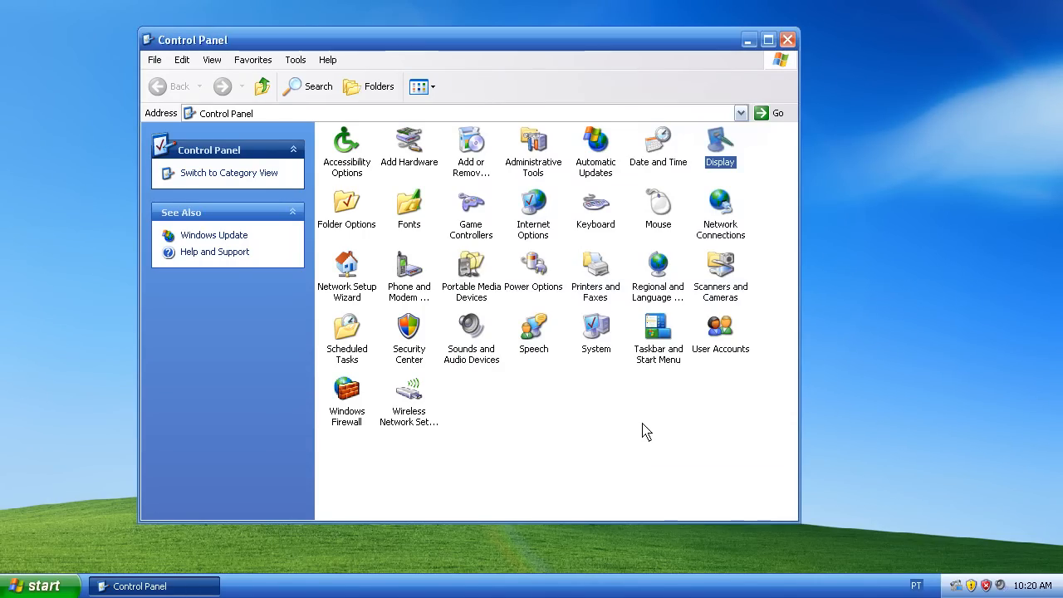
{"action": "left_click", "coordinate": [787, 40]}
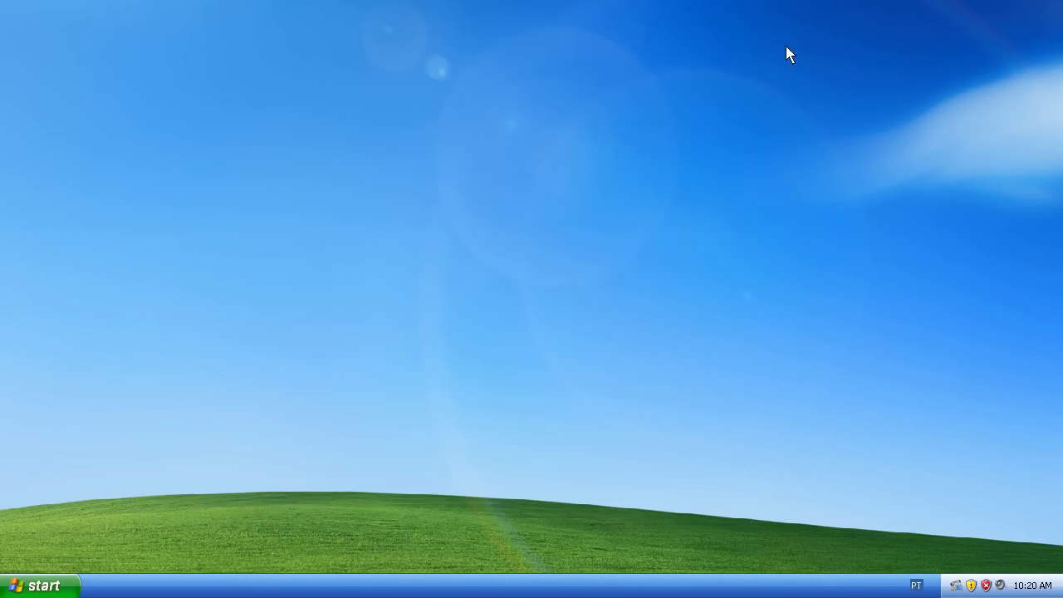
{"action": "mouse_move", "coordinate": [568, 382]}
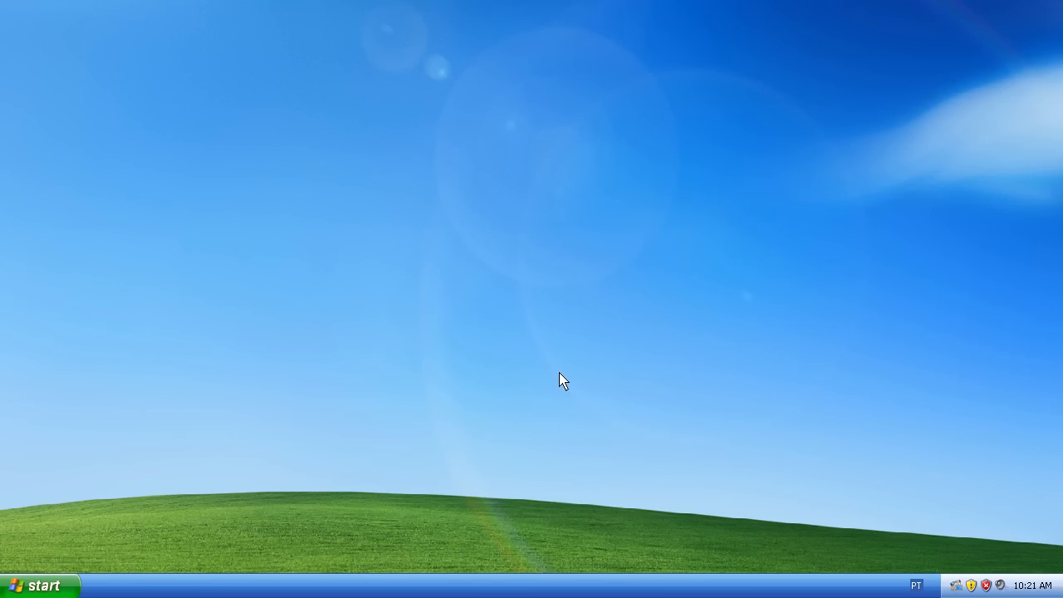
{"action": "mouse_move", "coordinate": [558, 380]}
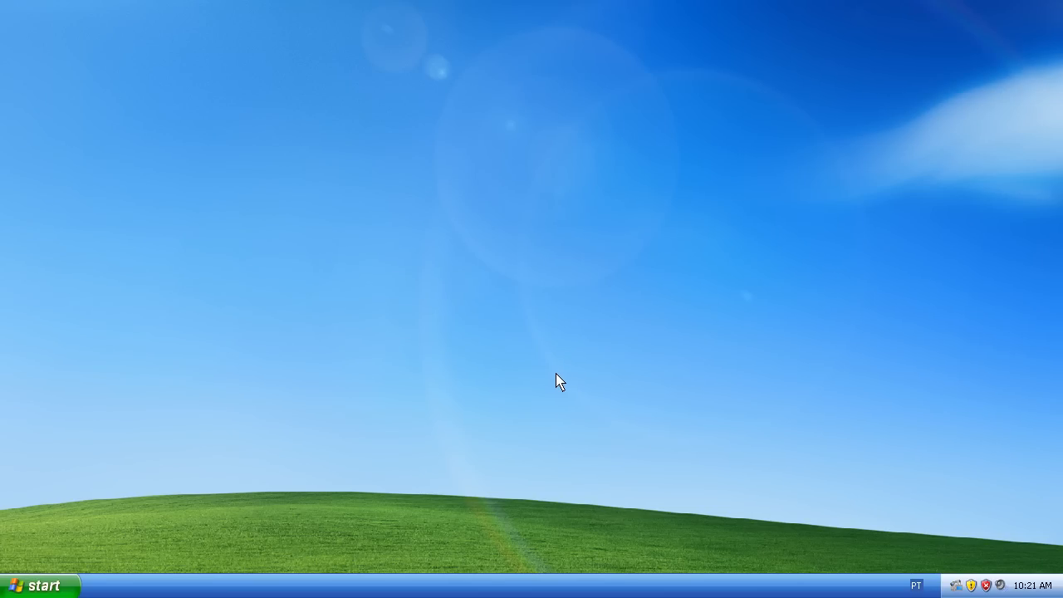
{"action": "mouse_move", "coordinate": [697, 438]}
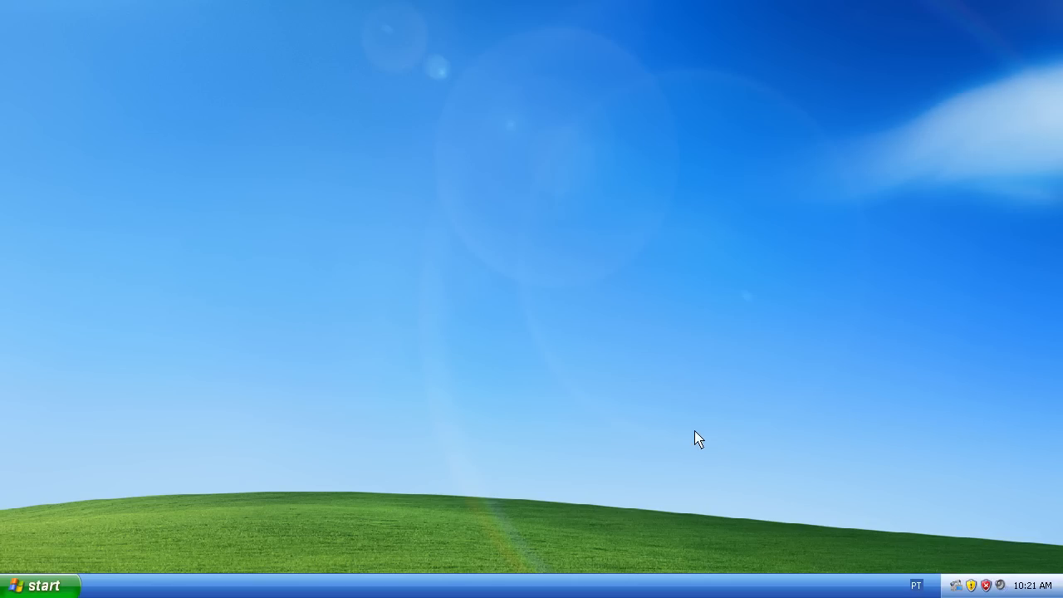